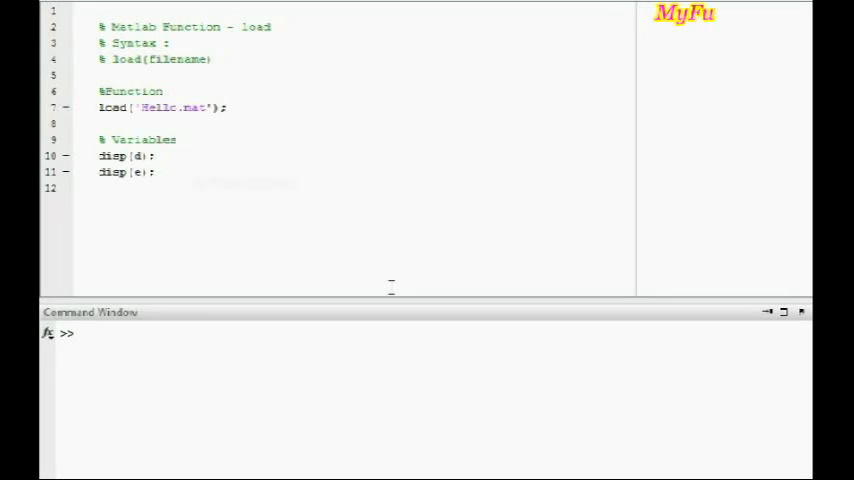
pyautogui.write('nNyBosS')
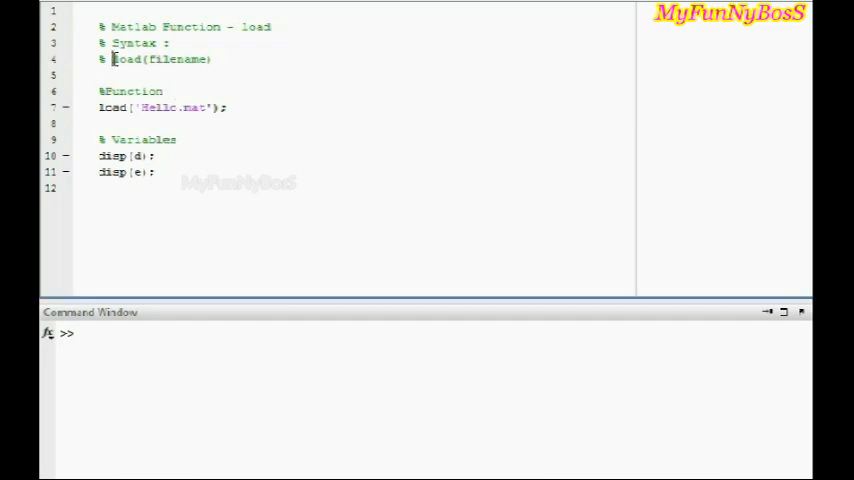
pyautogui.doubleClick(160, 60)
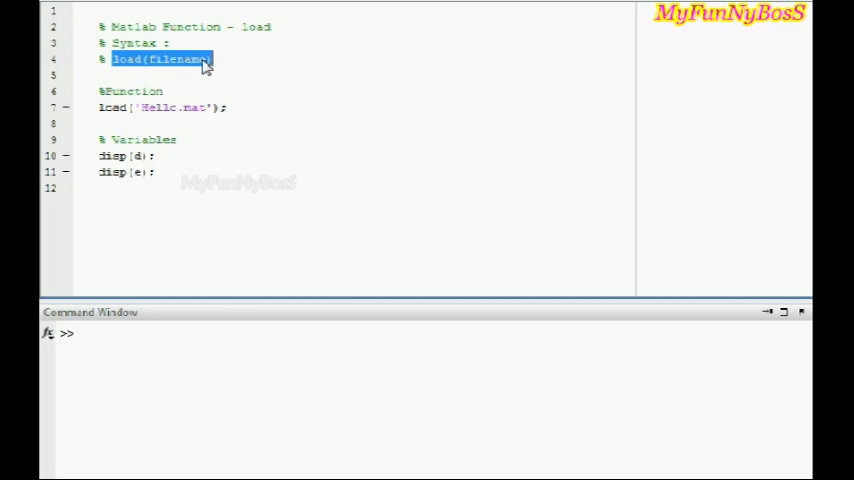
pyautogui.moveTo(144, 72)
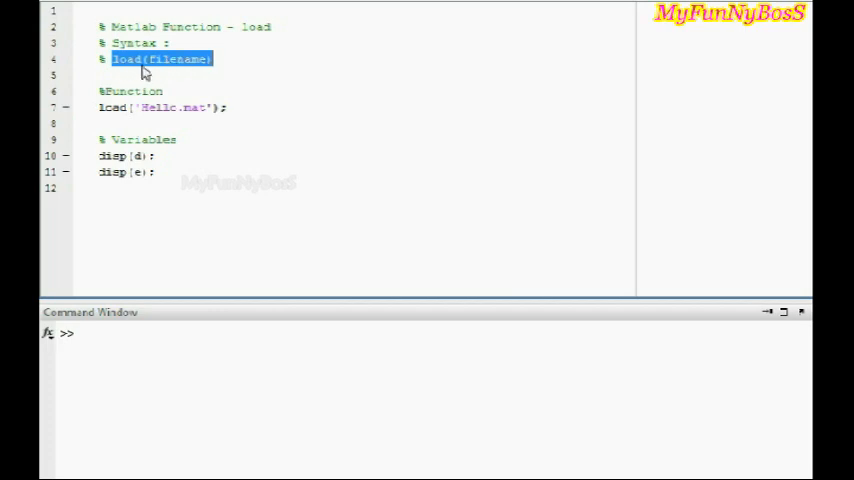
pyautogui.moveTo(184, 72)
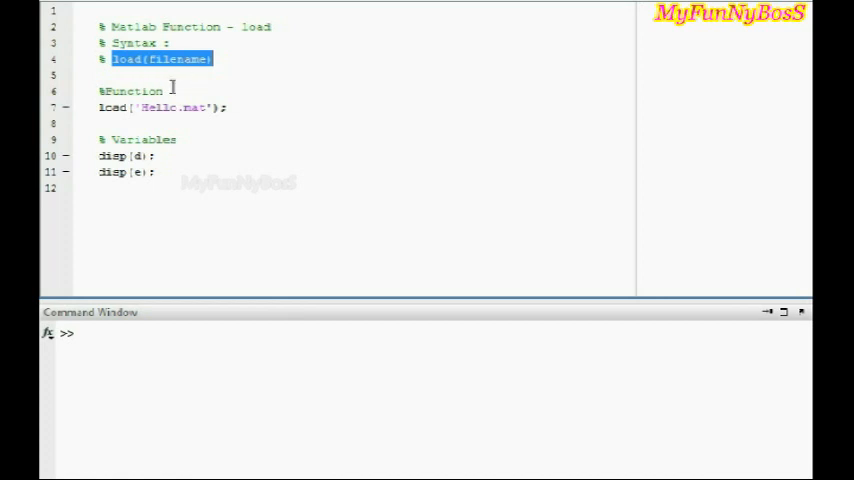
pyautogui.doubleClick(130, 92)
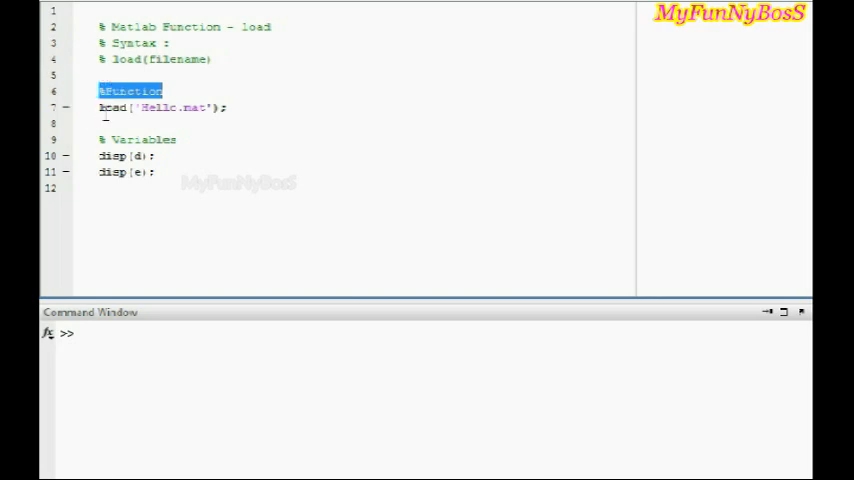